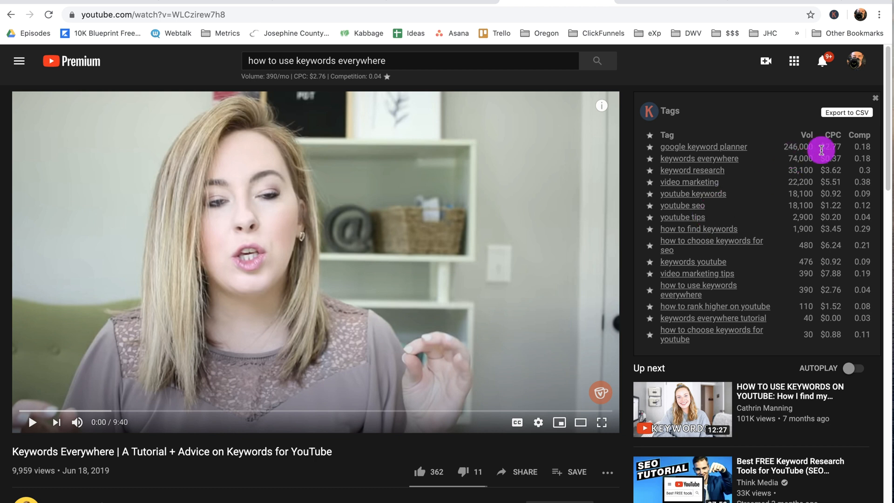
{"action": "mouse_move", "coordinate": [812, 357]}
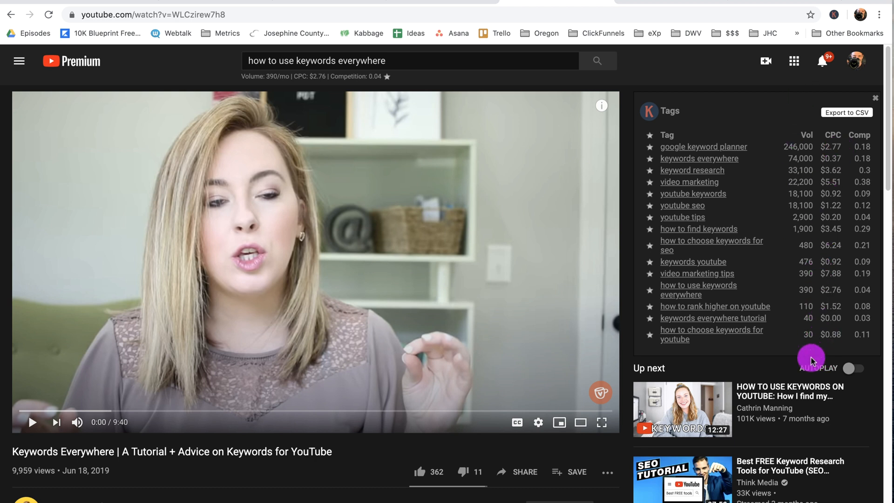
{"action": "mouse_move", "coordinate": [742, 270]}
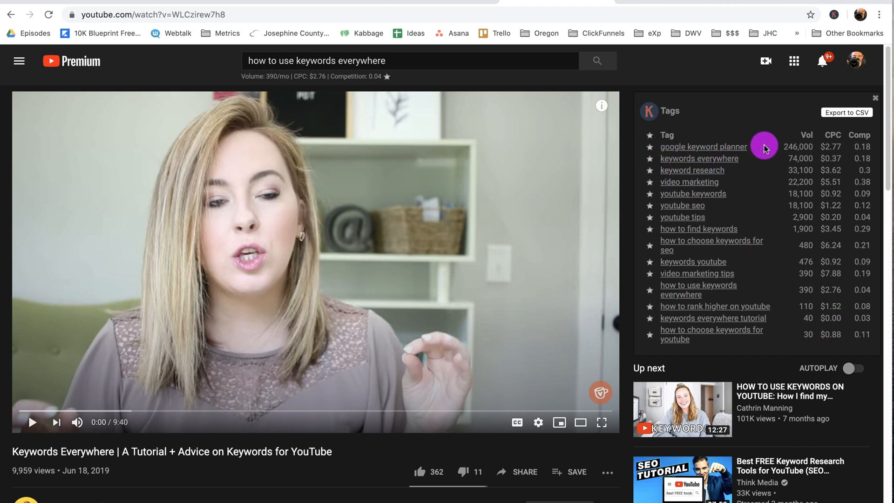
{"action": "mouse_move", "coordinate": [707, 226]}
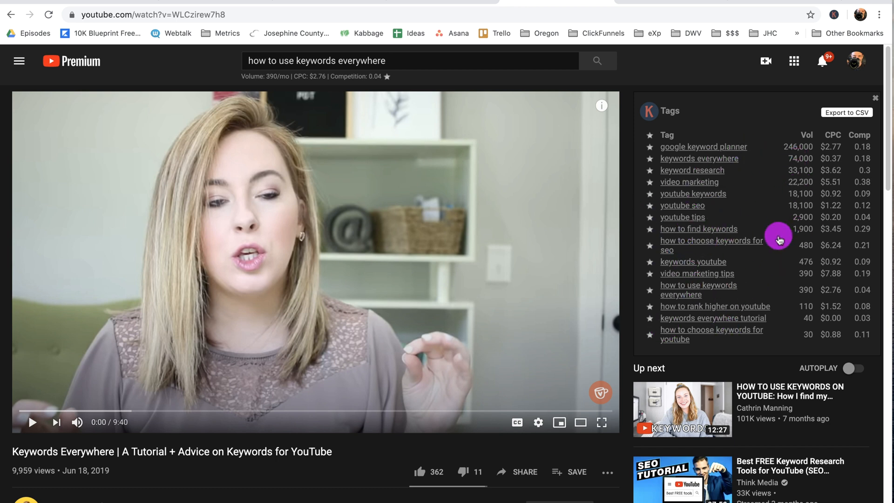
{"action": "mouse_move", "coordinate": [769, 259]}
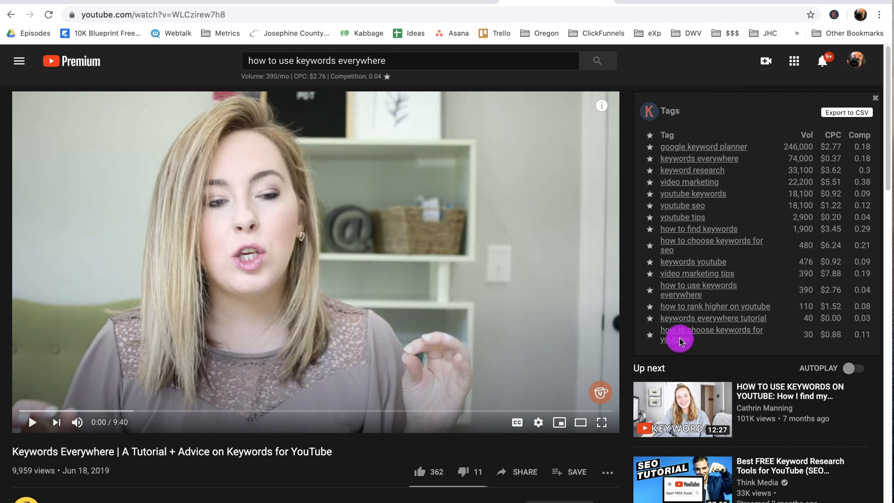
{"action": "mouse_move", "coordinate": [698, 250]}
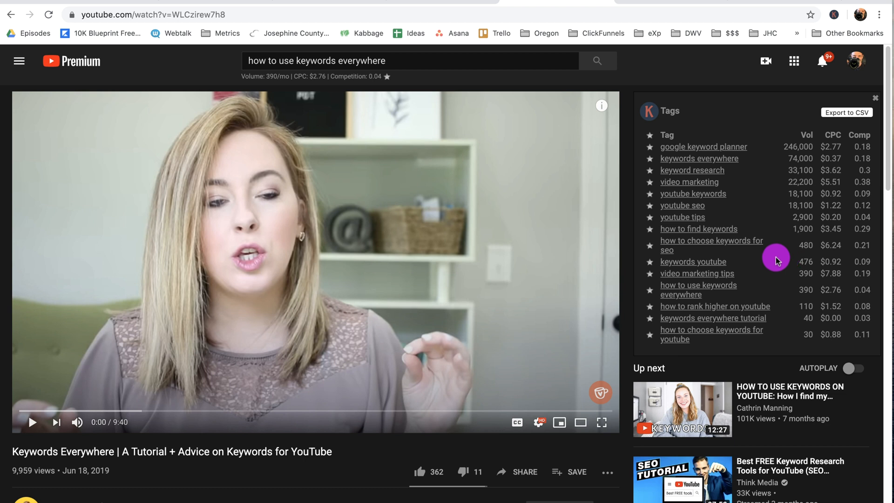
{"action": "mouse_move", "coordinate": [736, 235]}
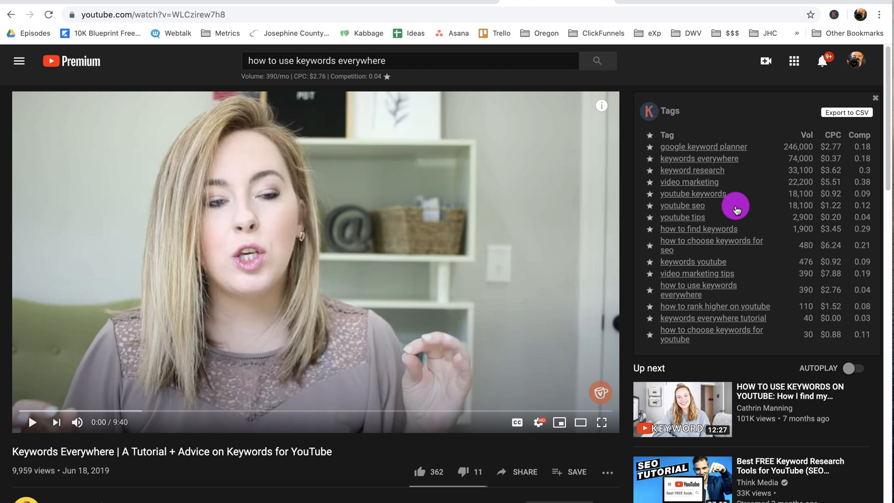
{"action": "mouse_move", "coordinate": [779, 234]}
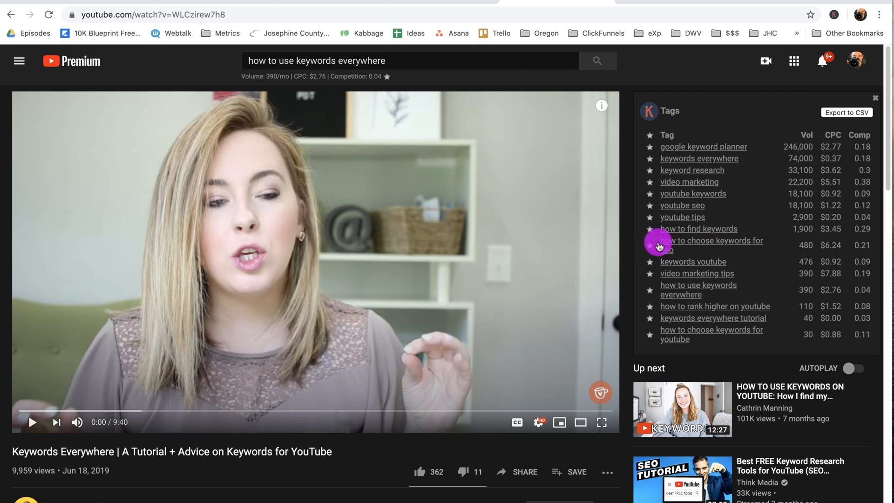
Go from the tutorial video to the user's own channel home page via the account menu
{"action": "scroll", "scroll_direction": "down", "scroll_amount": 3}
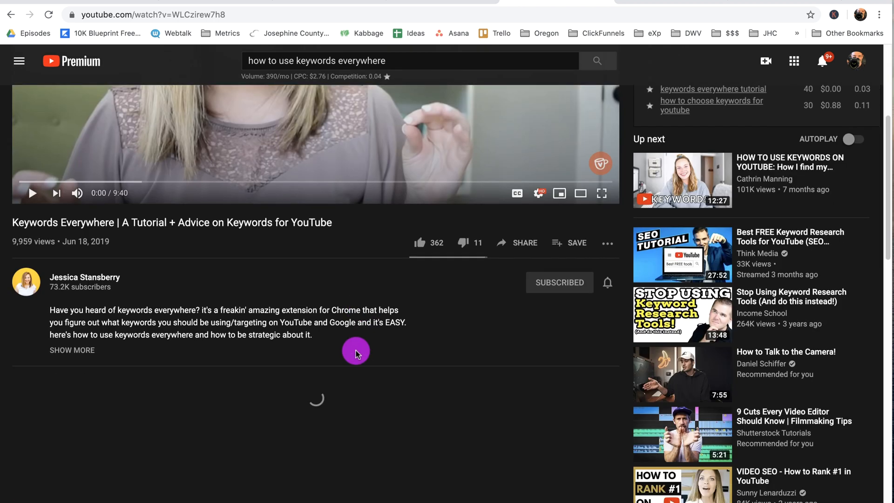
{"action": "left_click", "coordinate": [72, 350]}
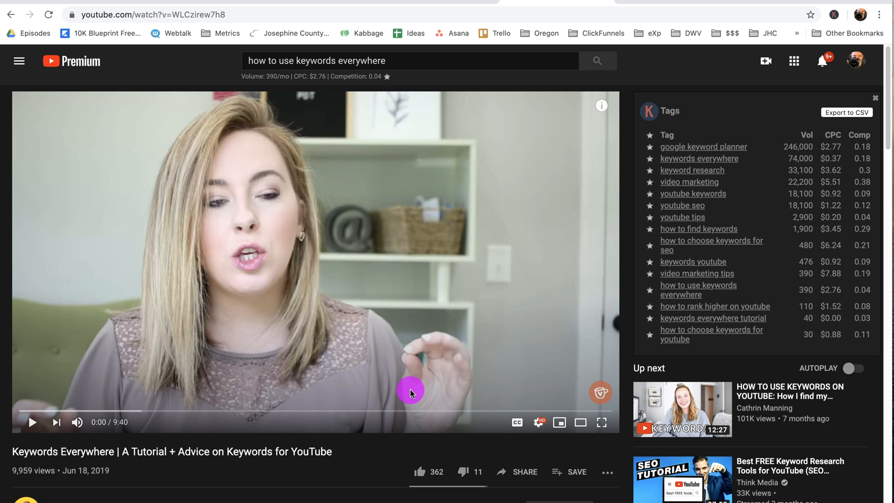
{"action": "mouse_move", "coordinate": [400, 229]}
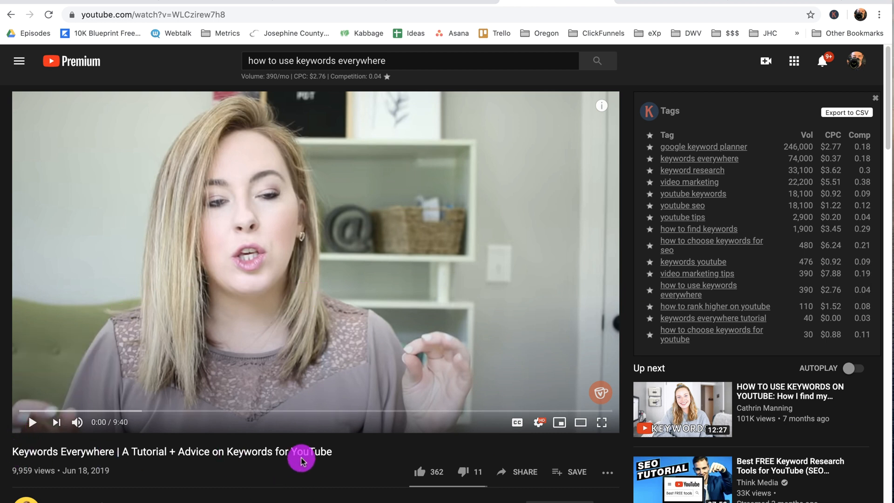
{"action": "mouse_move", "coordinate": [39, 454]}
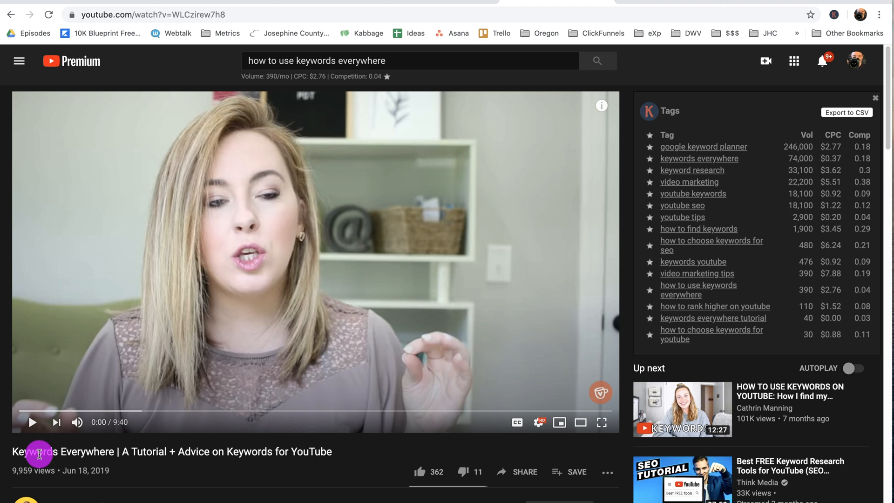
{"action": "mouse_move", "coordinate": [467, 330]}
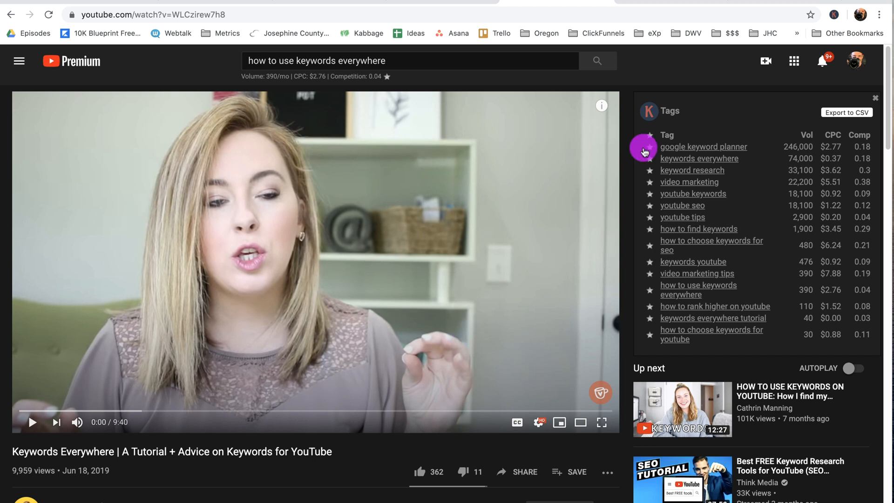
{"action": "mouse_move", "coordinate": [637, 265]}
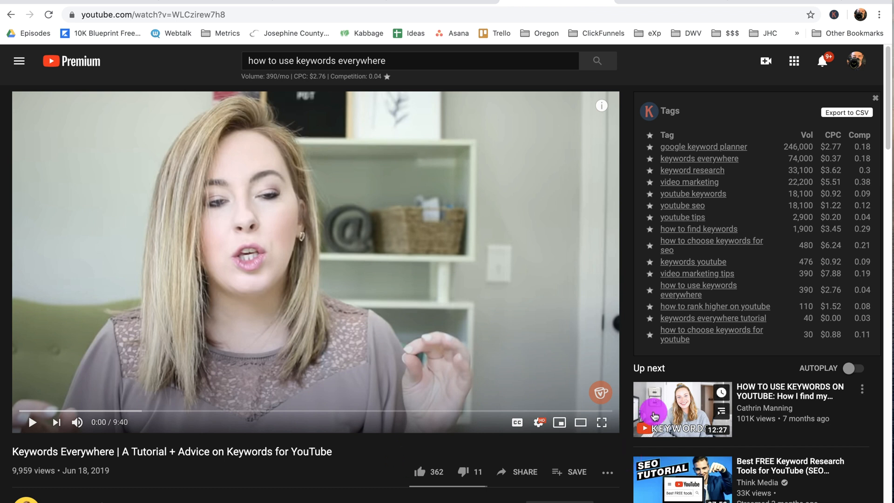
{"action": "left_click", "coordinate": [855, 61]}
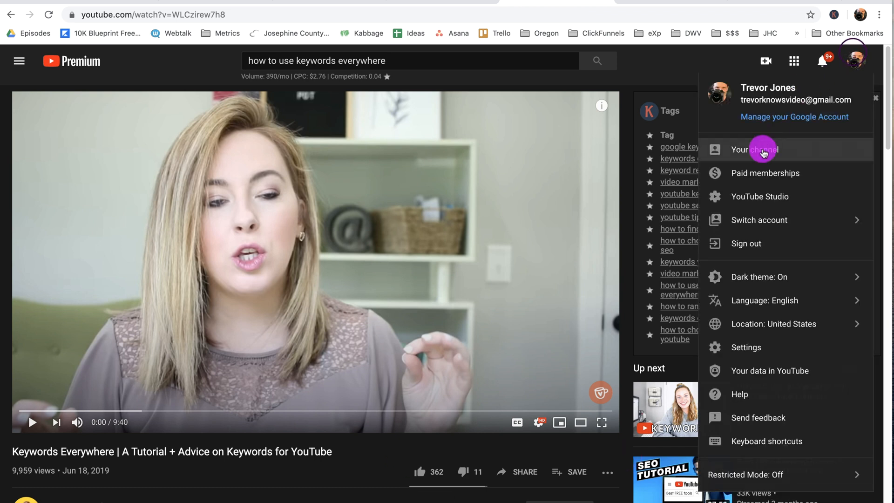
{"action": "left_click", "coordinate": [753, 149]}
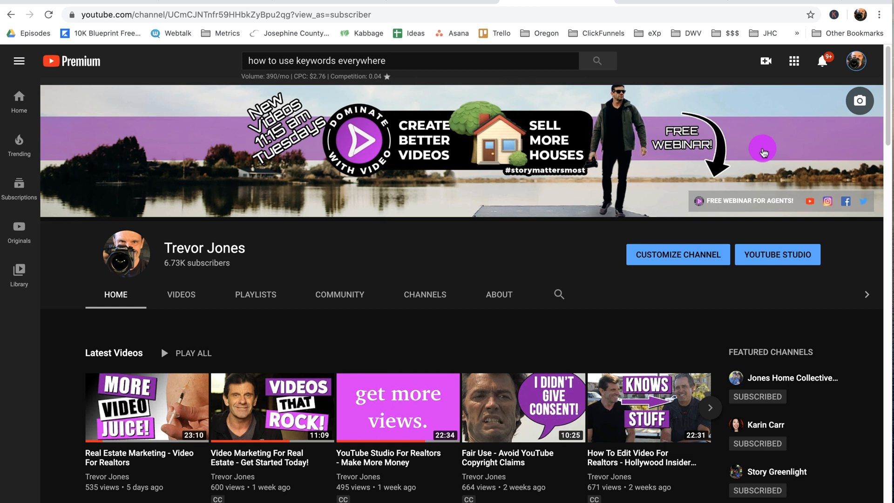
{"action": "mouse_move", "coordinate": [833, 16]}
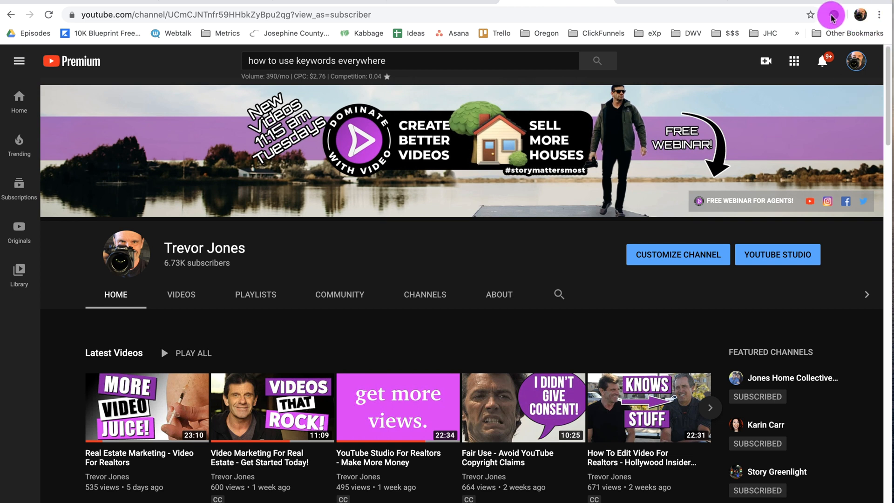
Enable Keywords Everywhere's Highlight Volume setting for search volumes above 500
{"action": "left_click", "coordinate": [834, 14]}
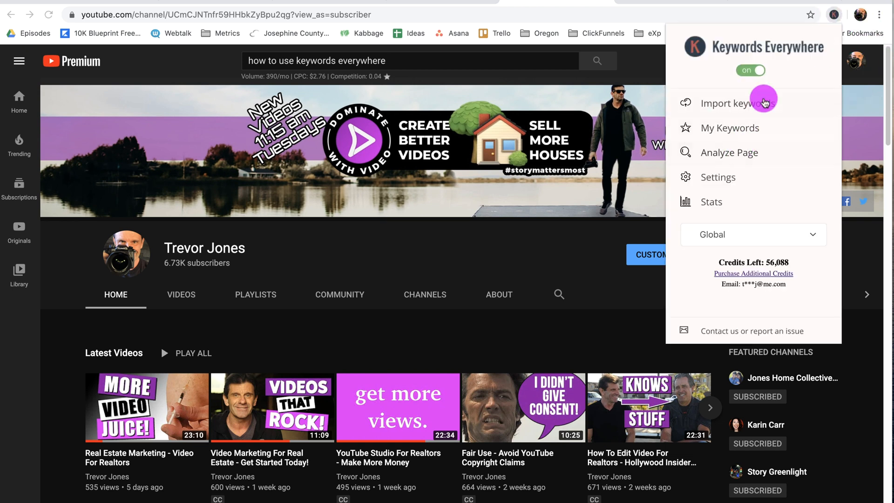
{"action": "mouse_move", "coordinate": [722, 171]}
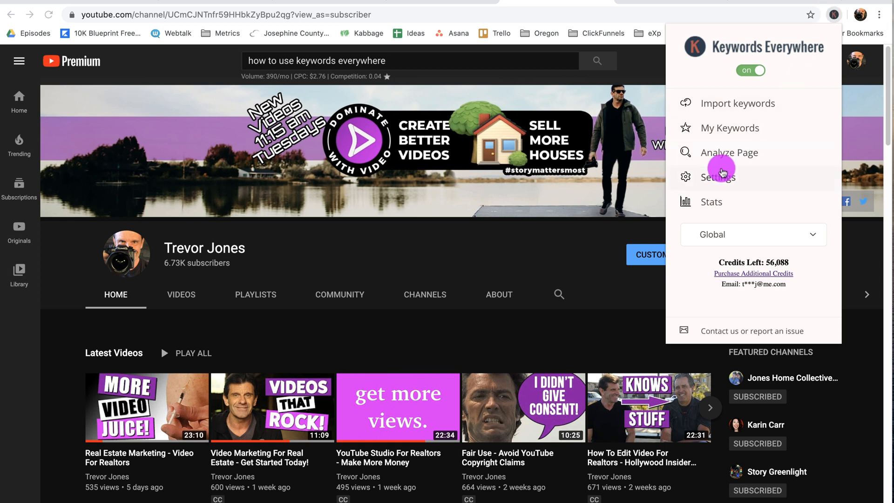
{"action": "left_click", "coordinate": [718, 177]}
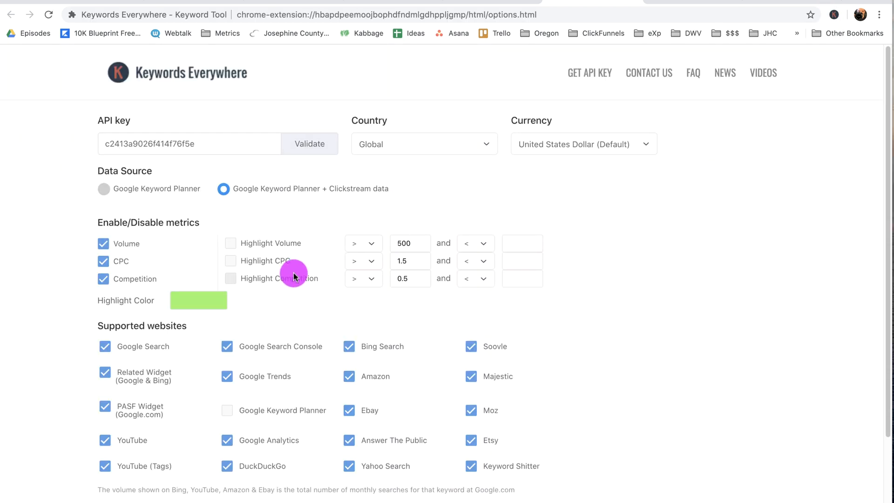
{"action": "mouse_move", "coordinate": [215, 230]}
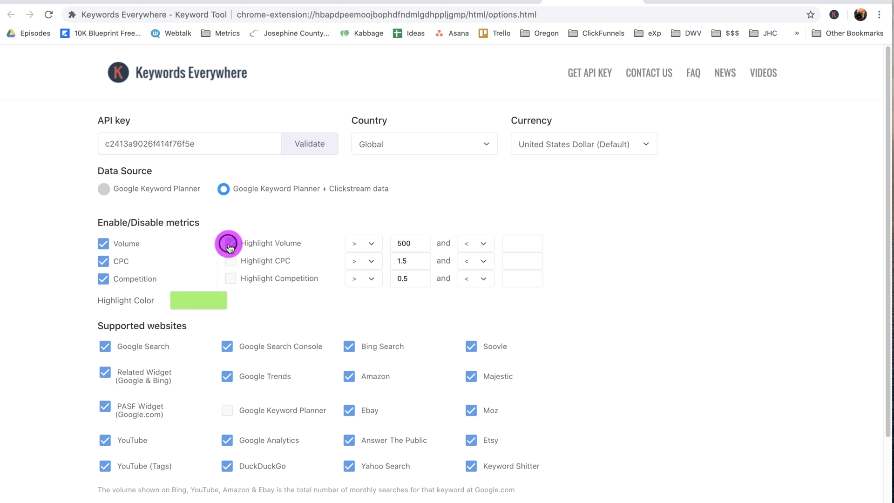
{"action": "left_click", "coordinate": [231, 243]}
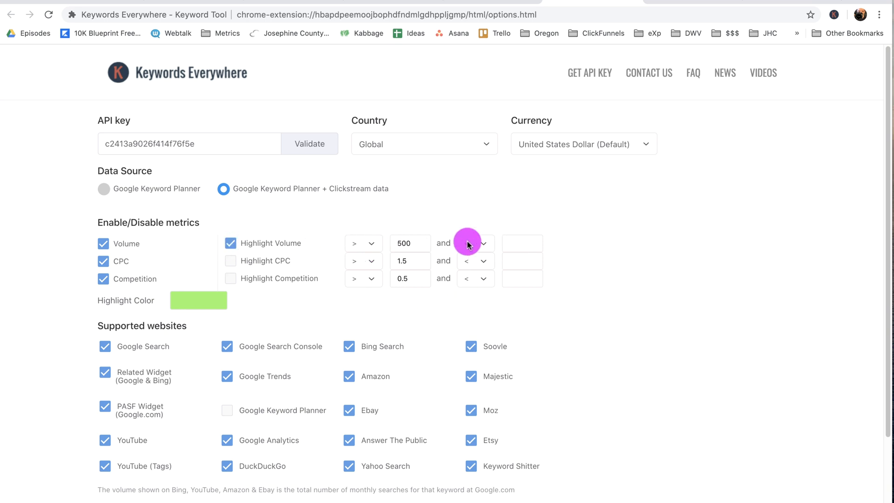
{"action": "mouse_move", "coordinate": [349, 204]}
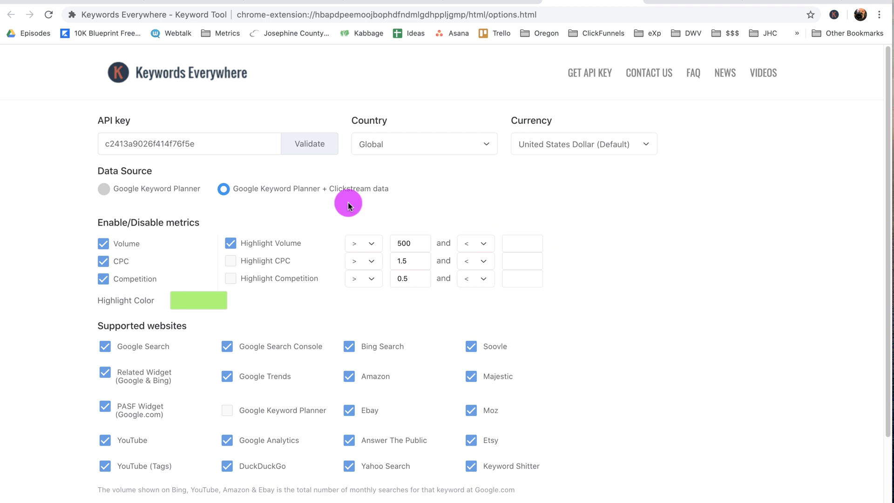
{"action": "mouse_move", "coordinate": [605, 20]}
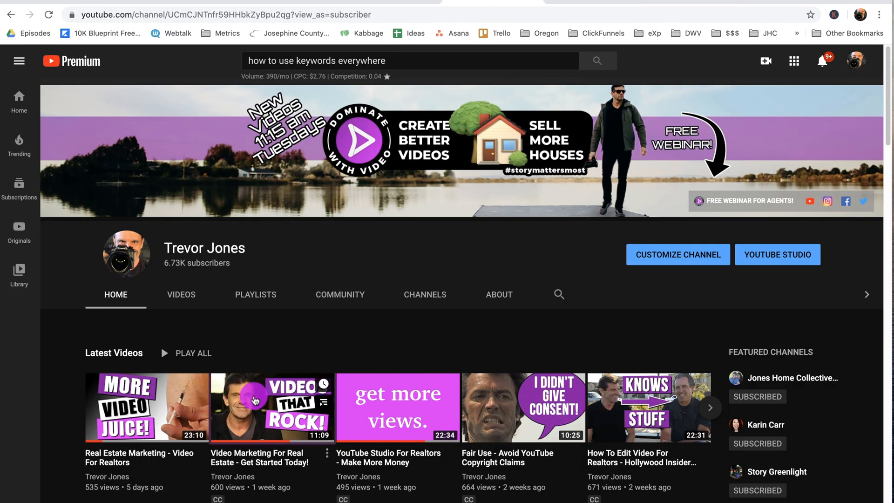
Play the Video Marketing For Real Estate video, its high-volume tags now highlighted green
{"action": "left_click", "coordinate": [271, 407]}
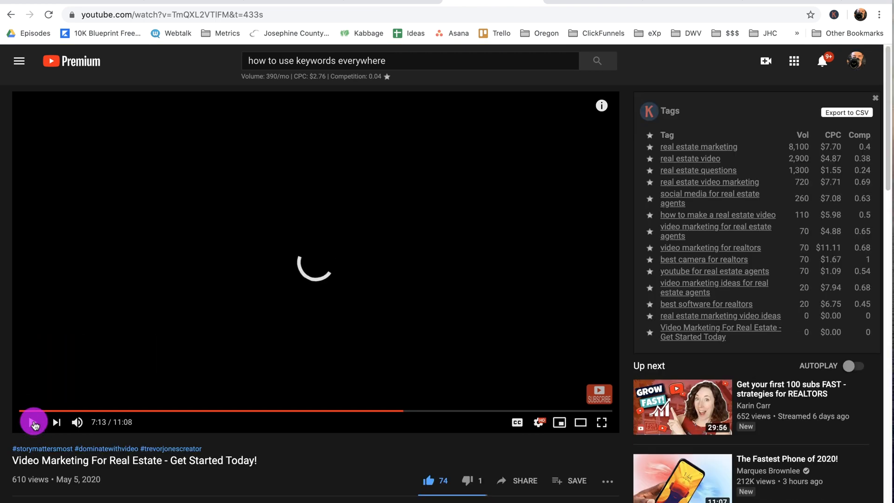
{"action": "left_click", "coordinate": [34, 422]}
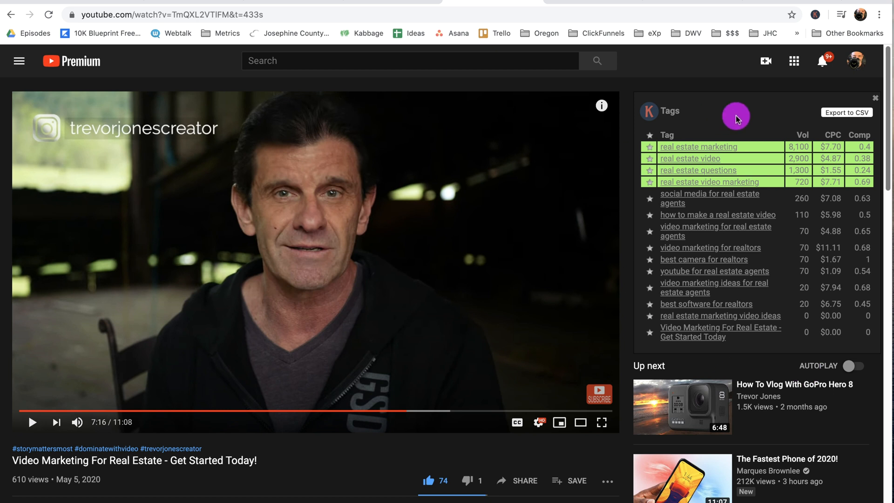
{"action": "mouse_move", "coordinate": [802, 214]}
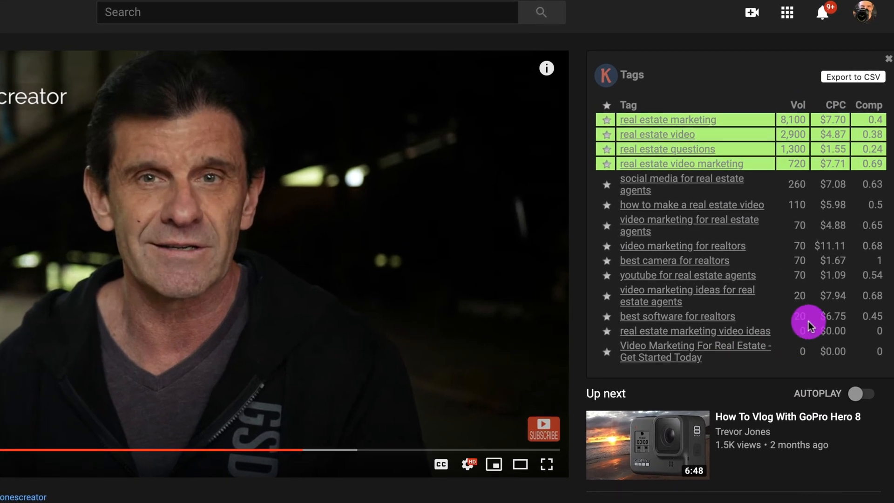
{"action": "mouse_move", "coordinate": [797, 196]}
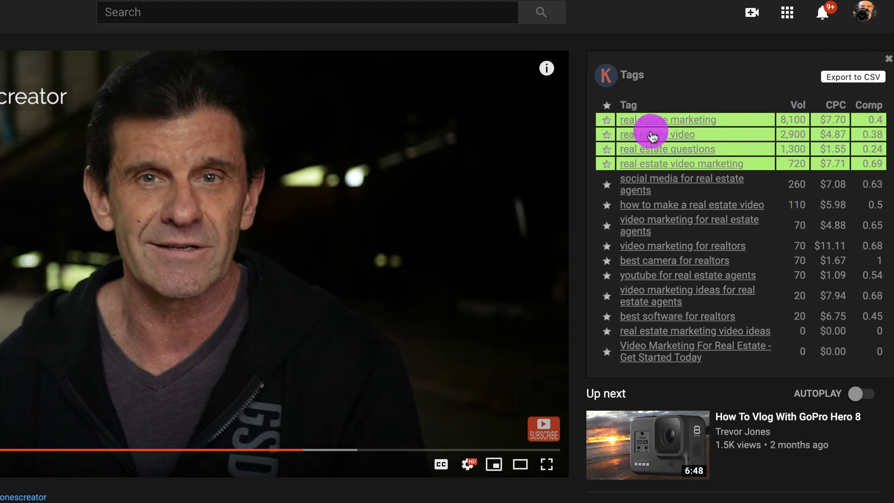
{"action": "mouse_move", "coordinate": [784, 164]}
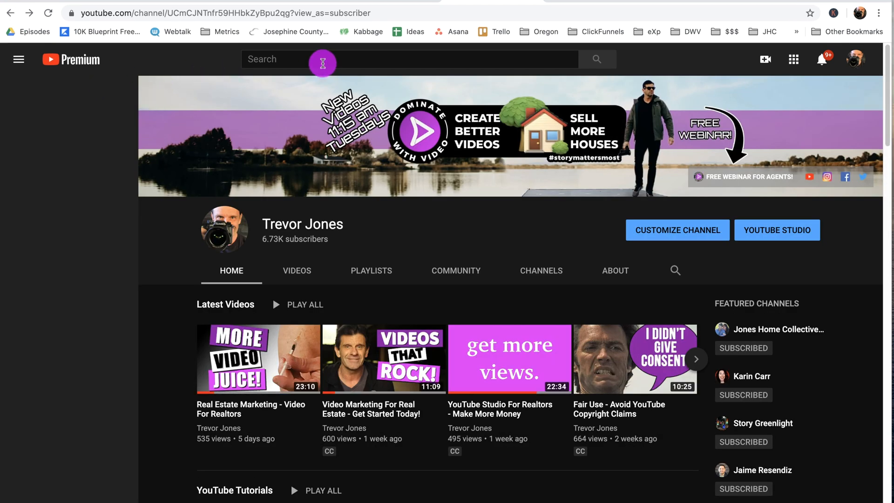
Navigate back from the real estate video to the channel home page
{"action": "left_click", "coordinate": [19, 60]}
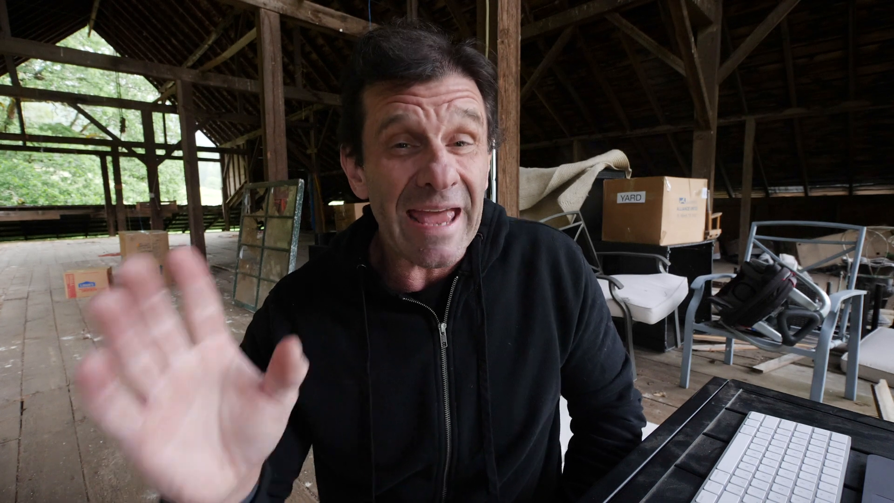
{"action": "left_click", "coordinate": [547, 400]}
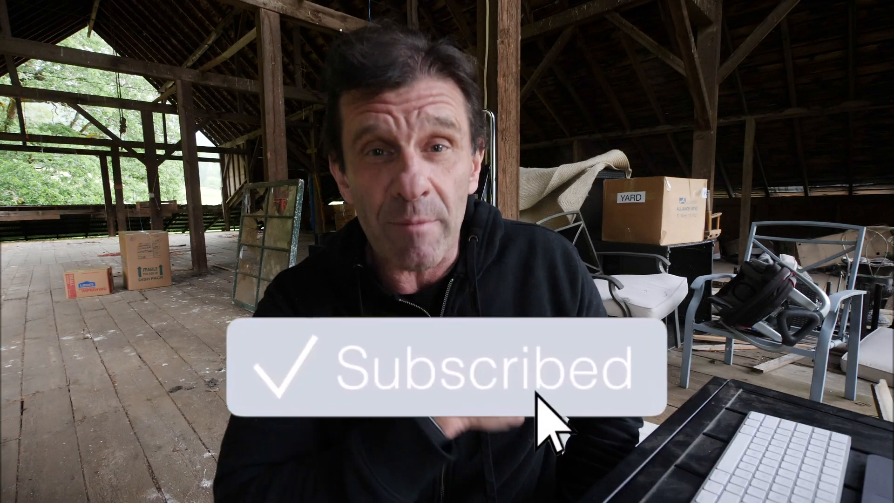